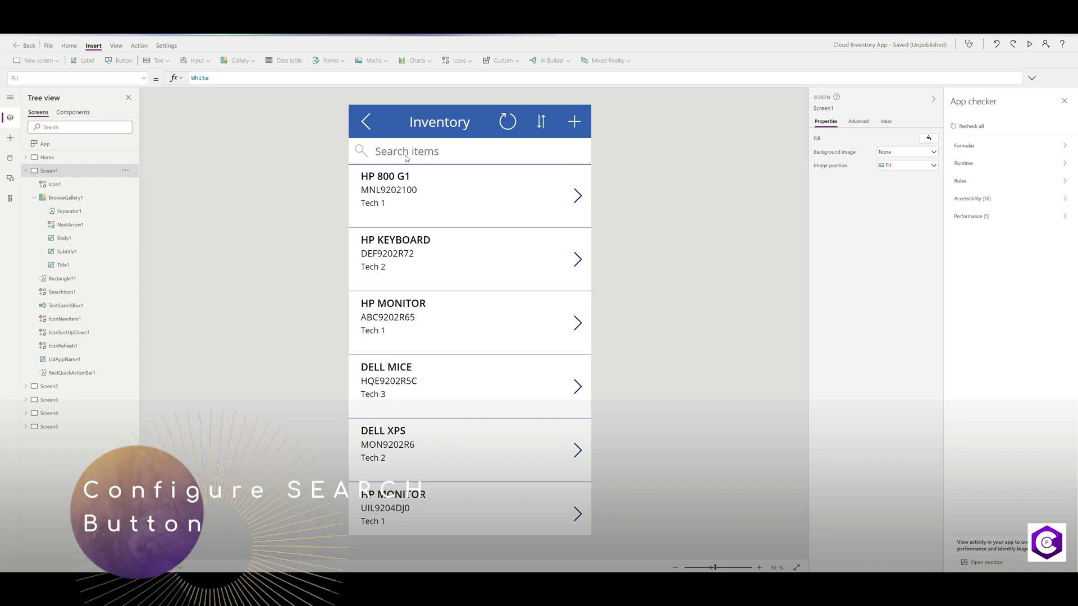
{"action": "mouse_move", "coordinate": [408, 195]}
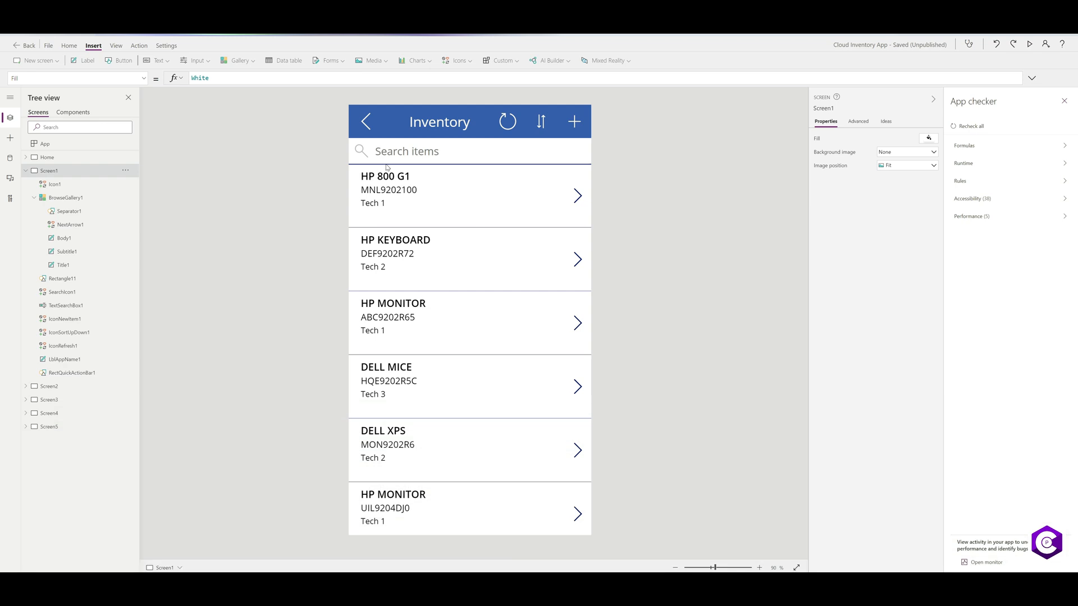
{"action": "mouse_move", "coordinate": [439, 295]}
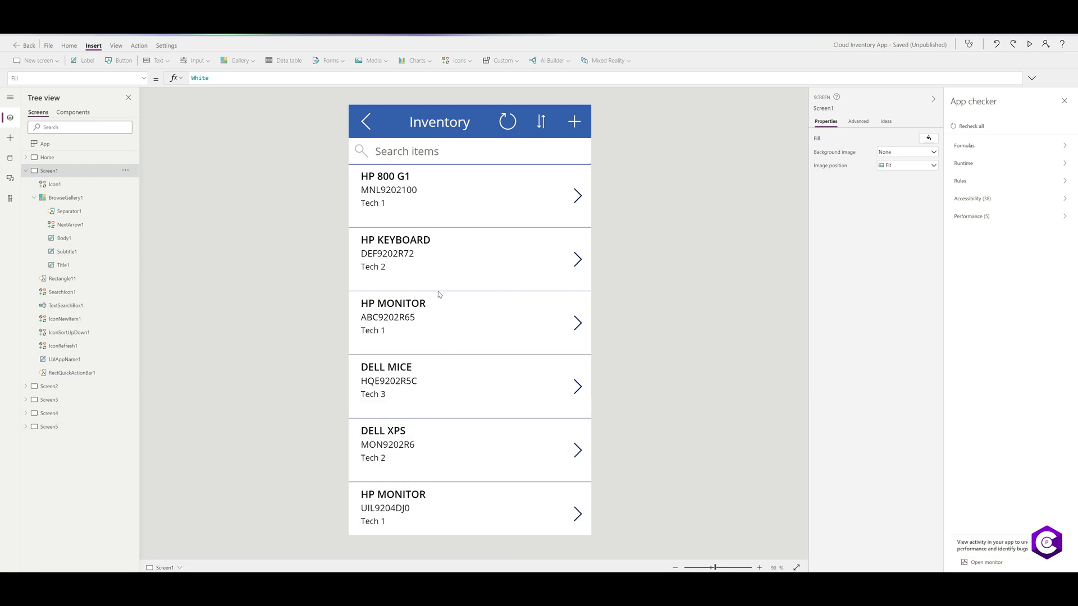
{"action": "mouse_move", "coordinate": [458, 323]}
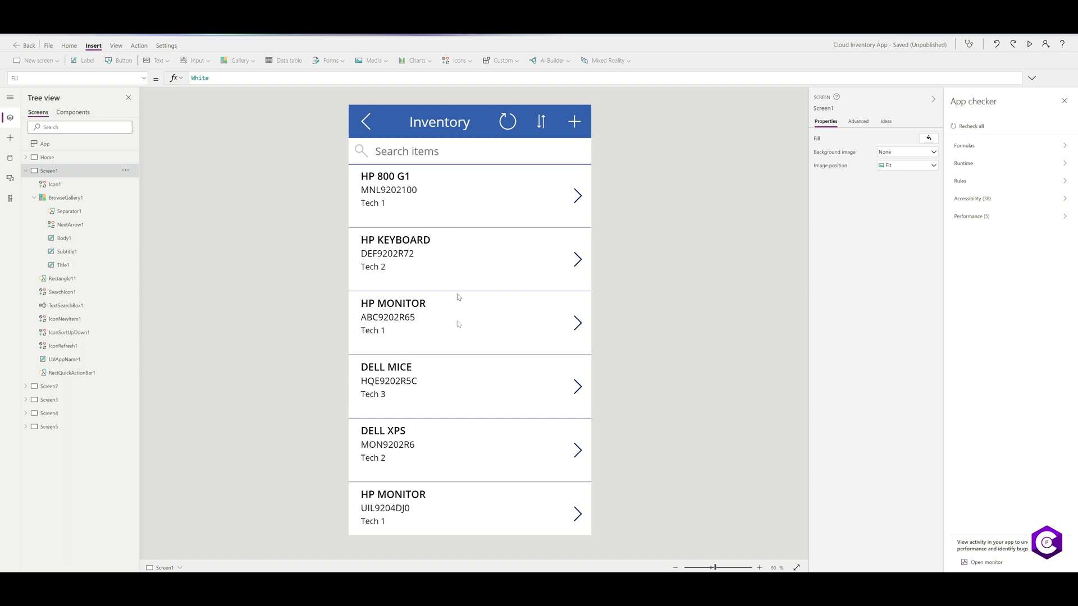
{"action": "mouse_move", "coordinate": [465, 540]}
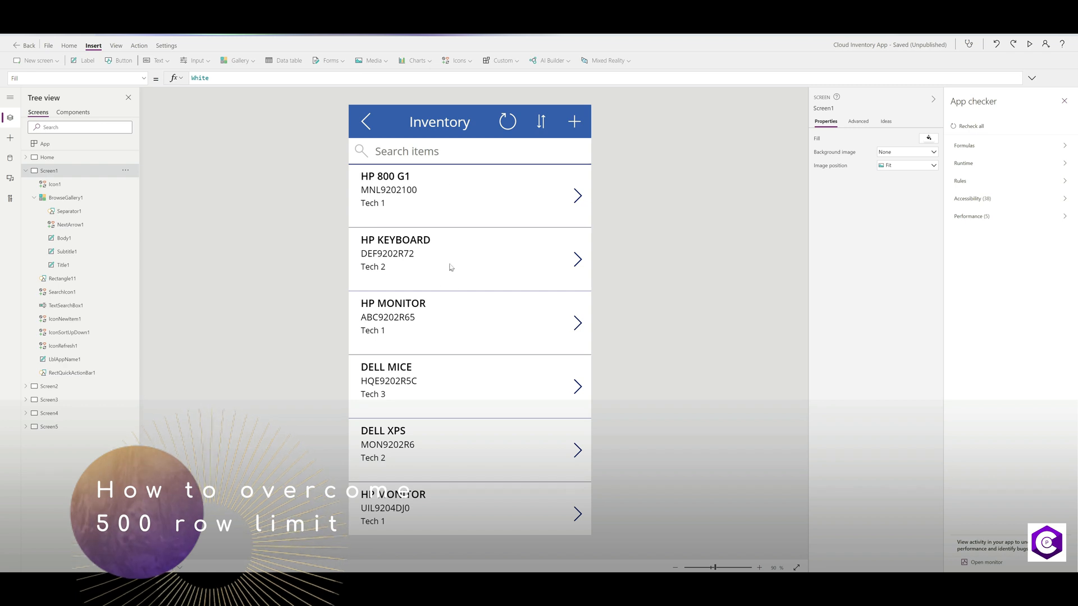
{"action": "mouse_move", "coordinate": [446, 256]}
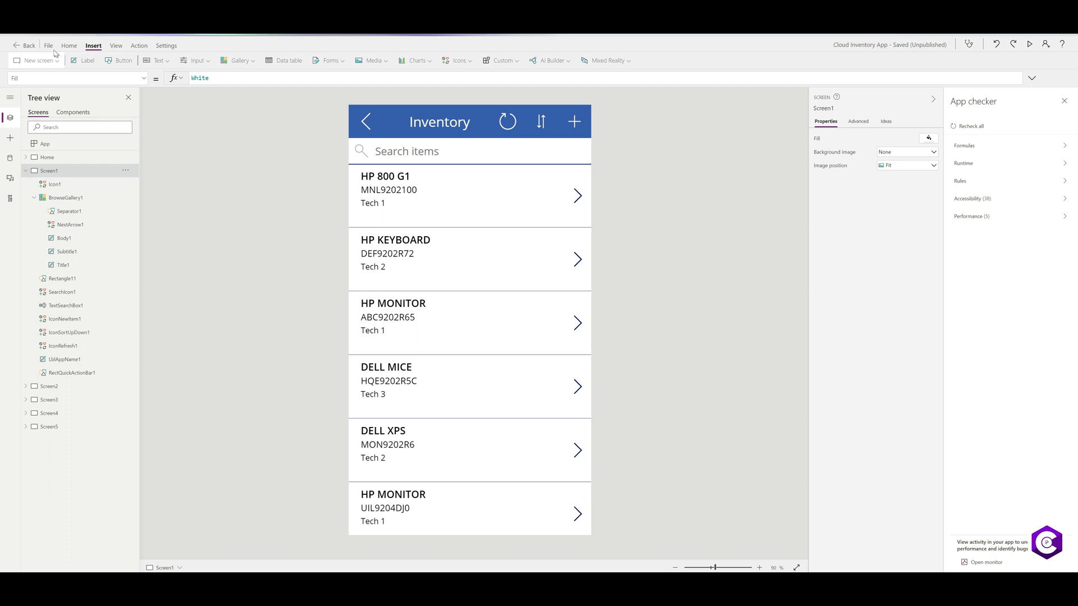
Step: Change the Data row limit from 500 to 2000 in Settings and close the dialog
{"action": "left_click", "coordinate": [166, 45]}
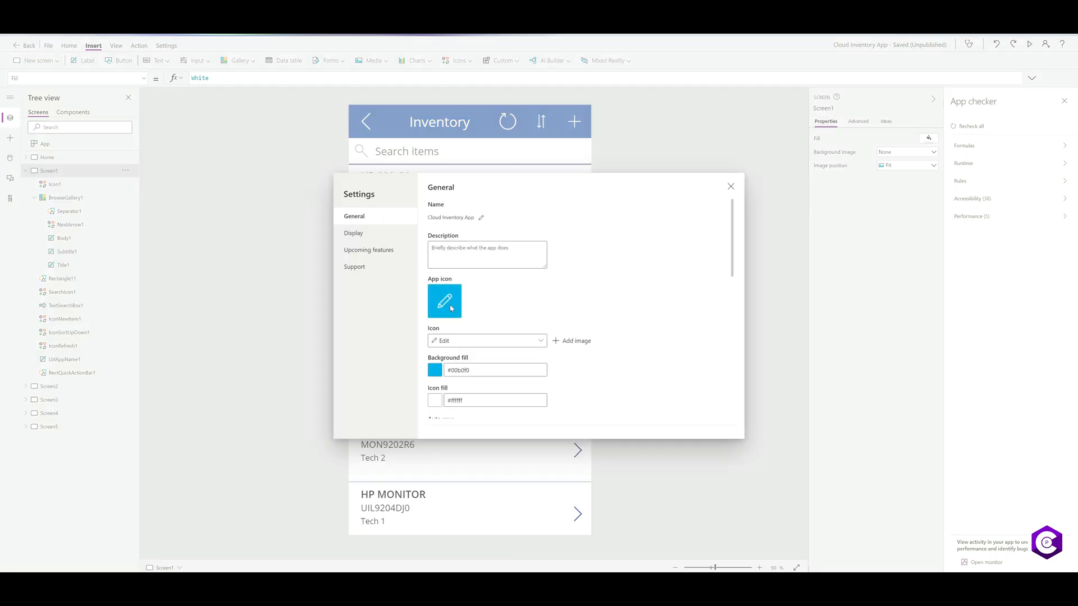
{"action": "scroll", "scroll_direction": "down", "scroll_amount": 3}
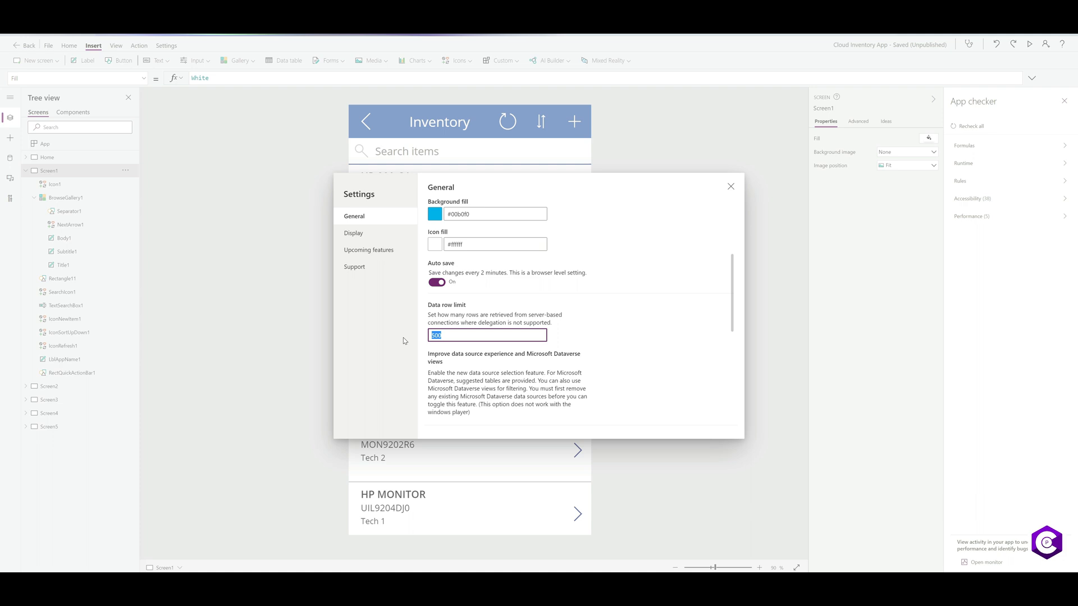
{"action": "type", "text": "2000"}
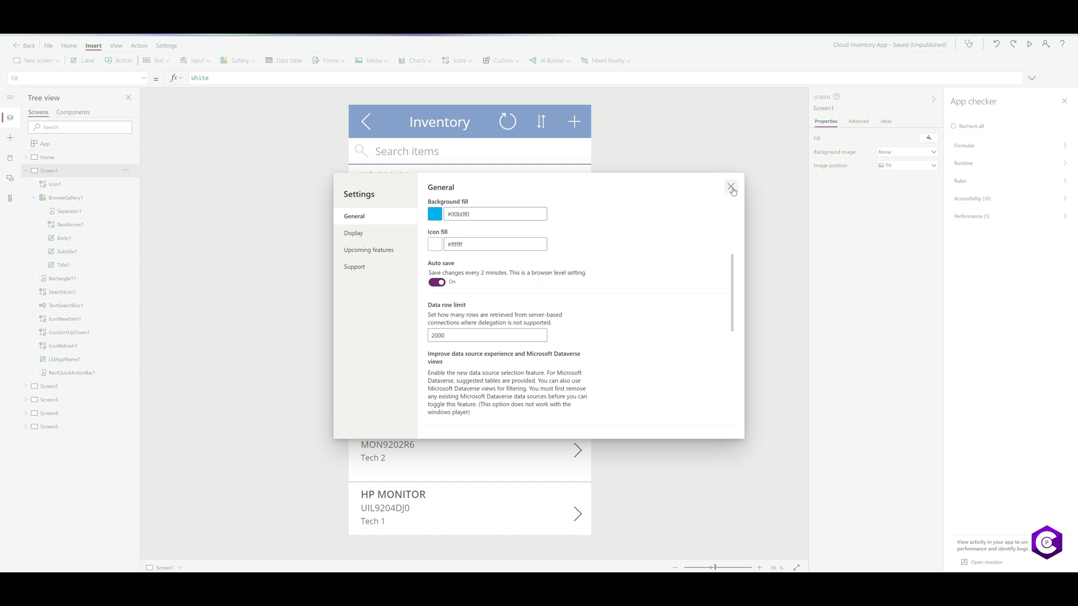
{"action": "left_click", "coordinate": [731, 187]}
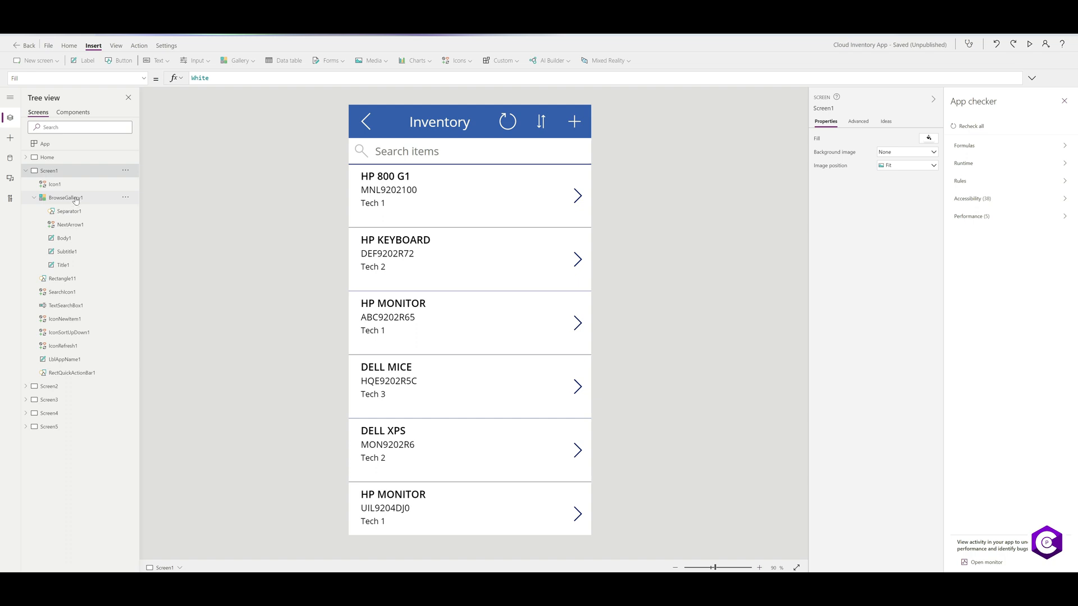
{"action": "mouse_move", "coordinate": [75, 201]}
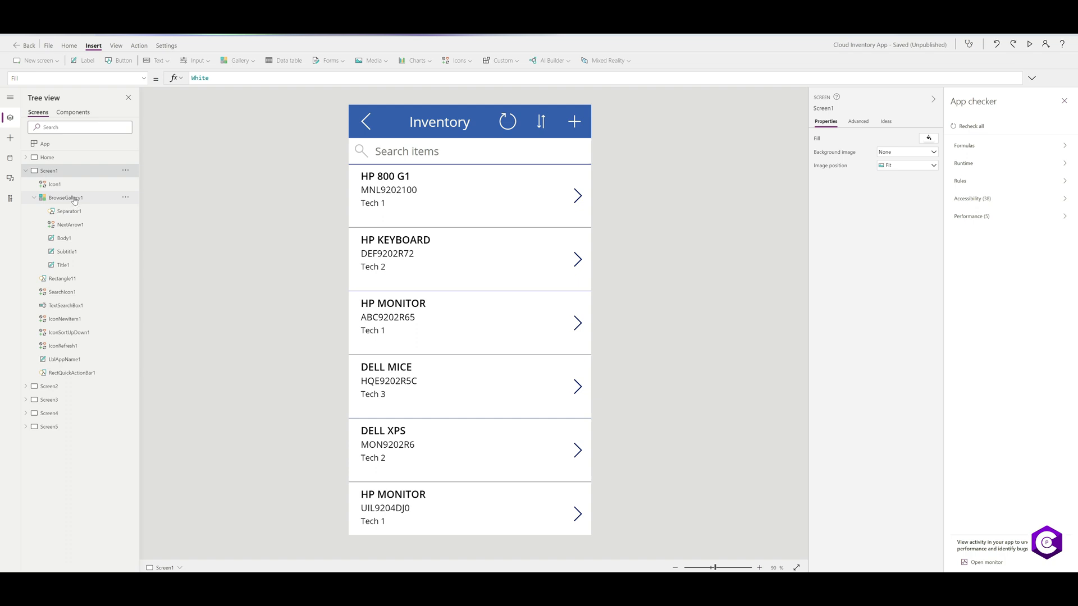
Step: Select BrowseGallery1 so its Items formula (Filter with StartsWith on AssignedTo and Title) shows
{"action": "left_click", "coordinate": [65, 198]}
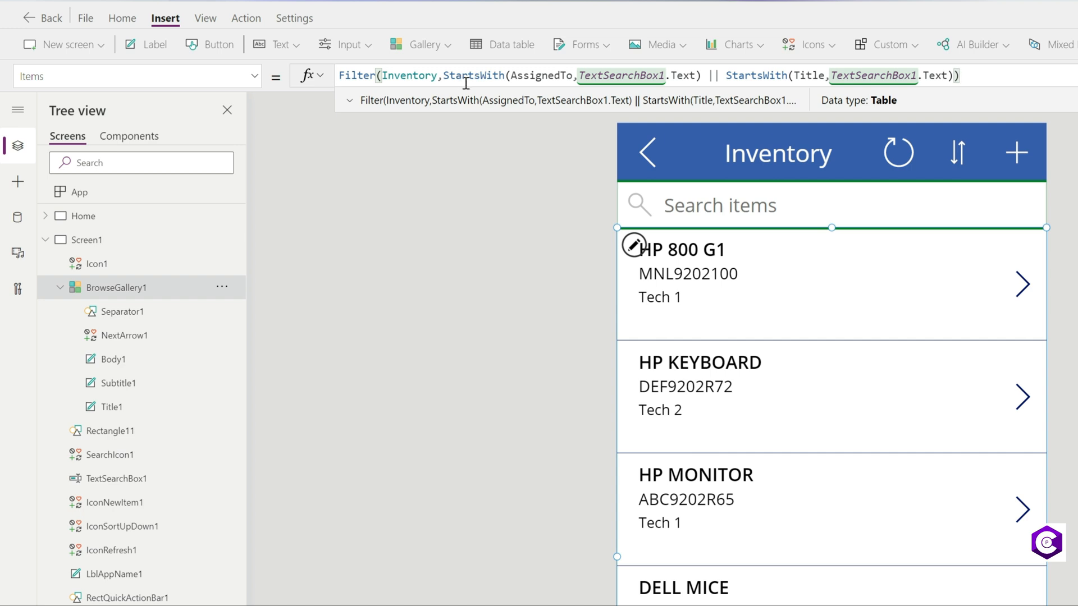
{"action": "mouse_move", "coordinate": [485, 91]}
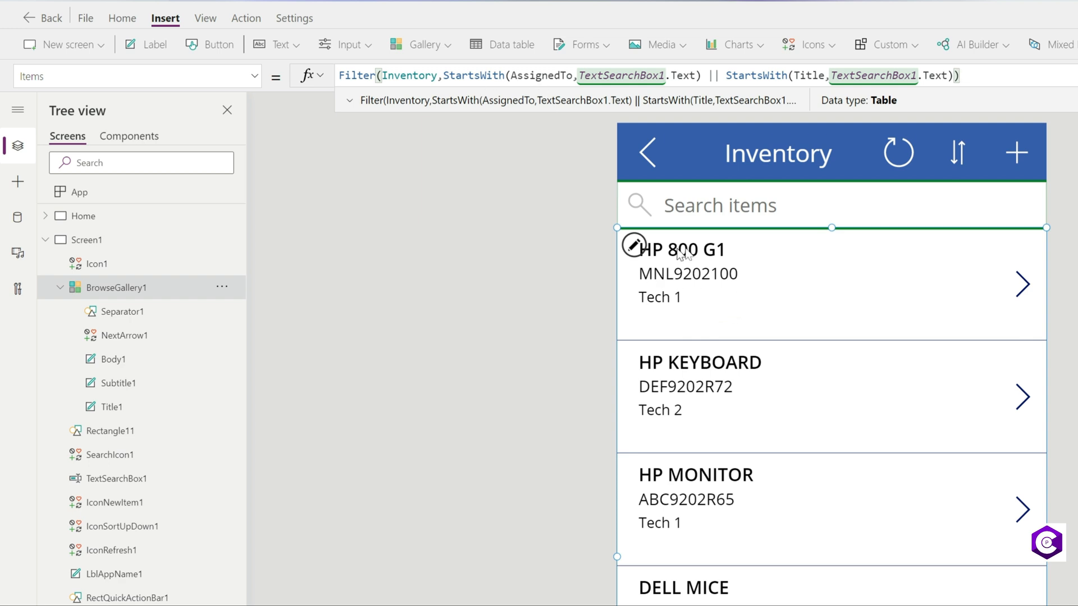
{"action": "mouse_move", "coordinate": [663, 305]}
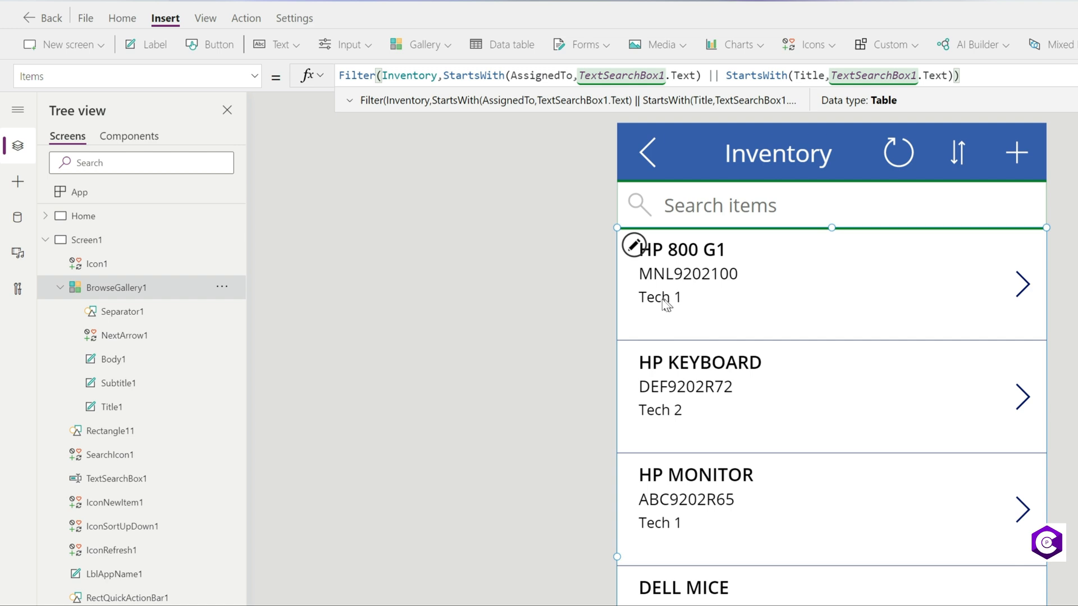
{"action": "mouse_move", "coordinate": [502, 44]}
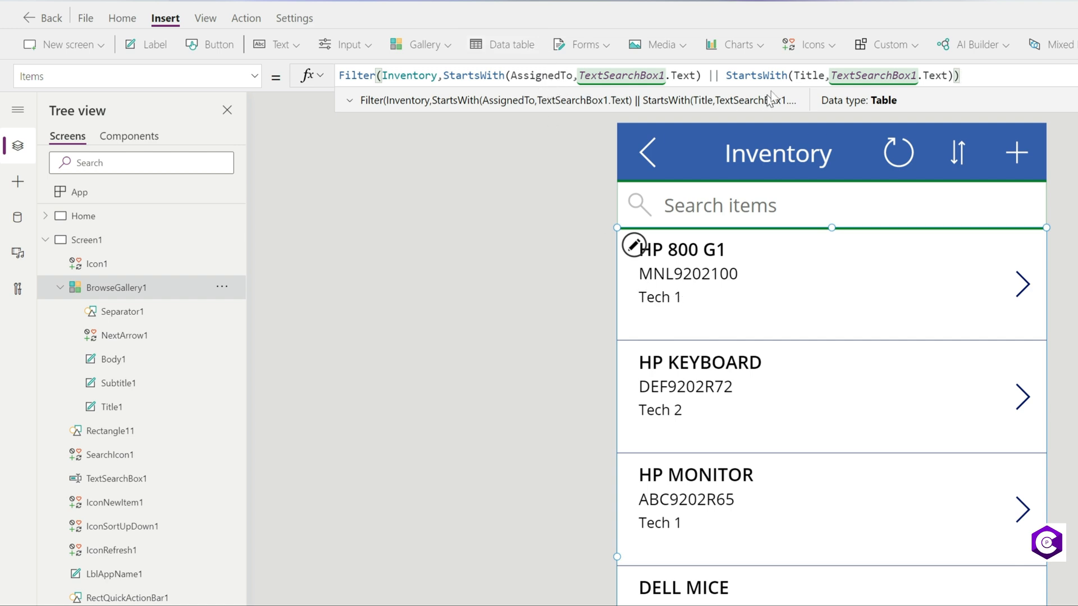
{"action": "mouse_move", "coordinate": [672, 252]}
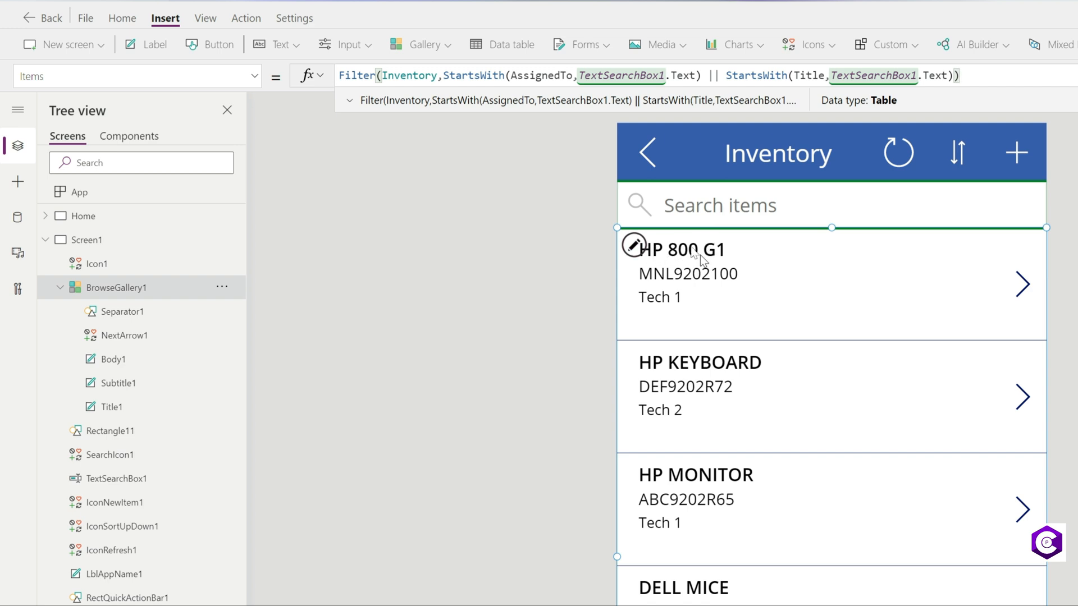
{"action": "mouse_move", "coordinate": [715, 200]}
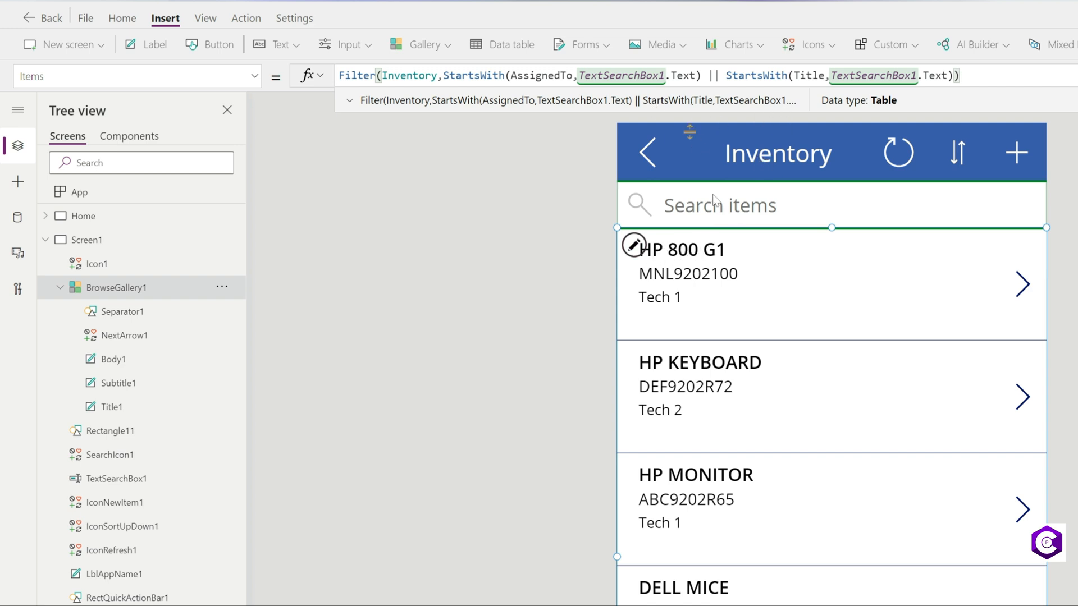
{"action": "mouse_move", "coordinate": [713, 307]}
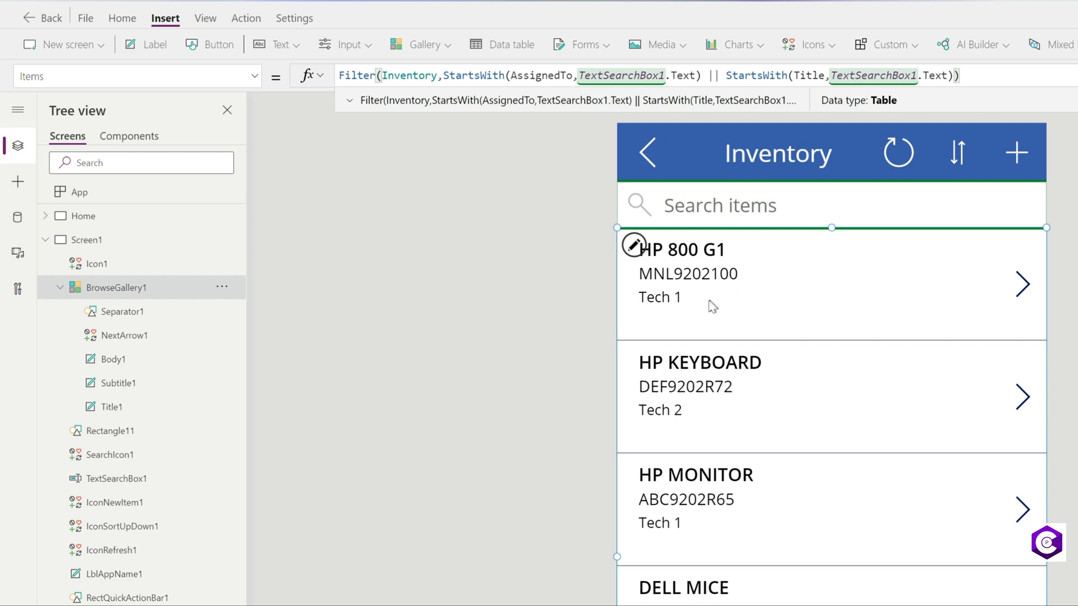
{"action": "mouse_move", "coordinate": [652, 305]}
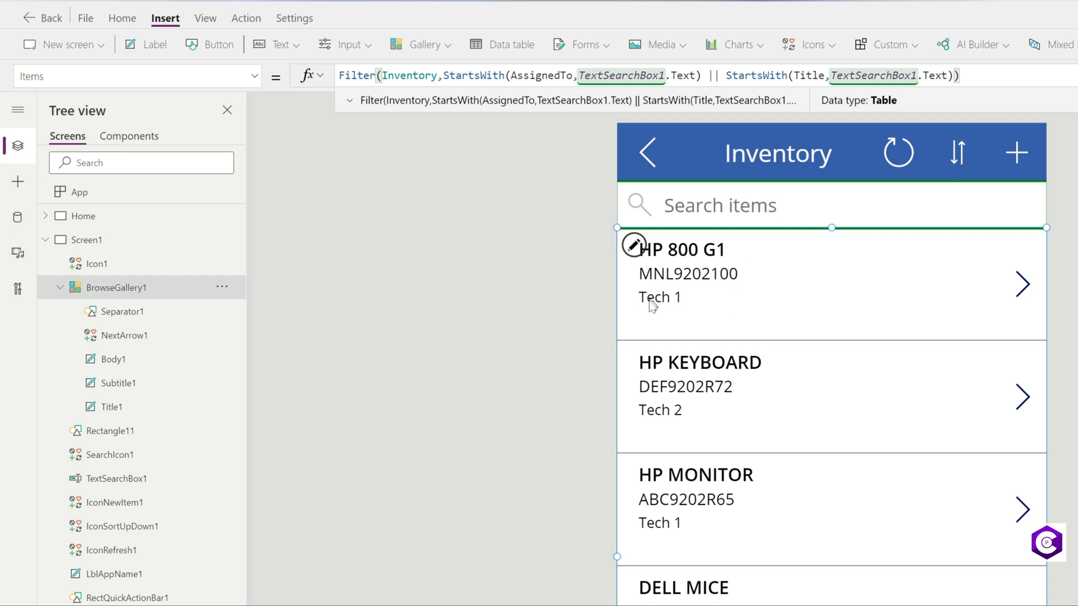
{"action": "mouse_move", "coordinate": [694, 259]}
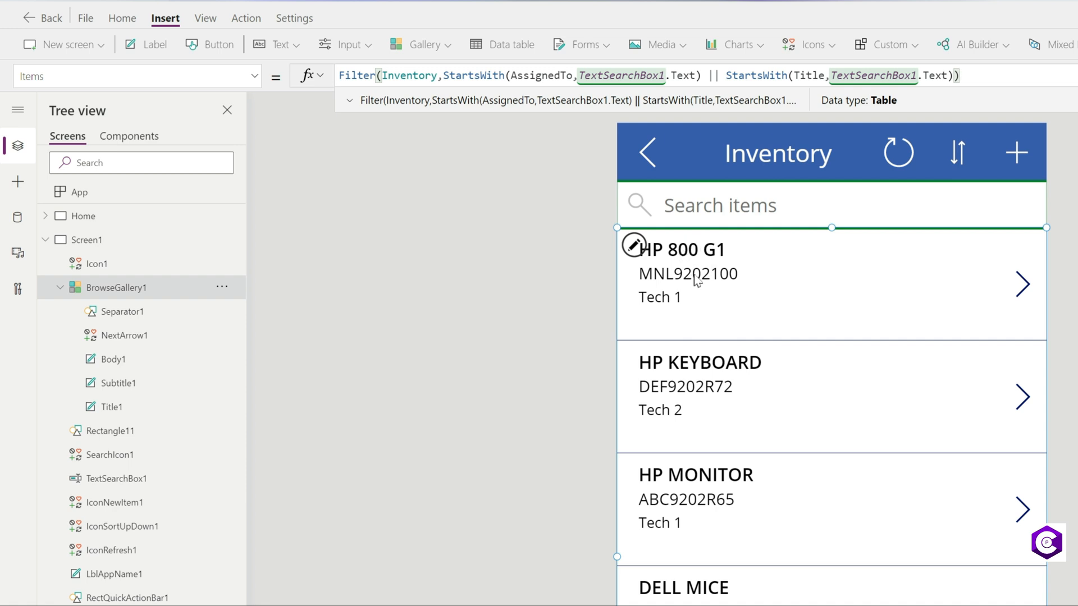
{"action": "mouse_move", "coordinate": [716, 283]}
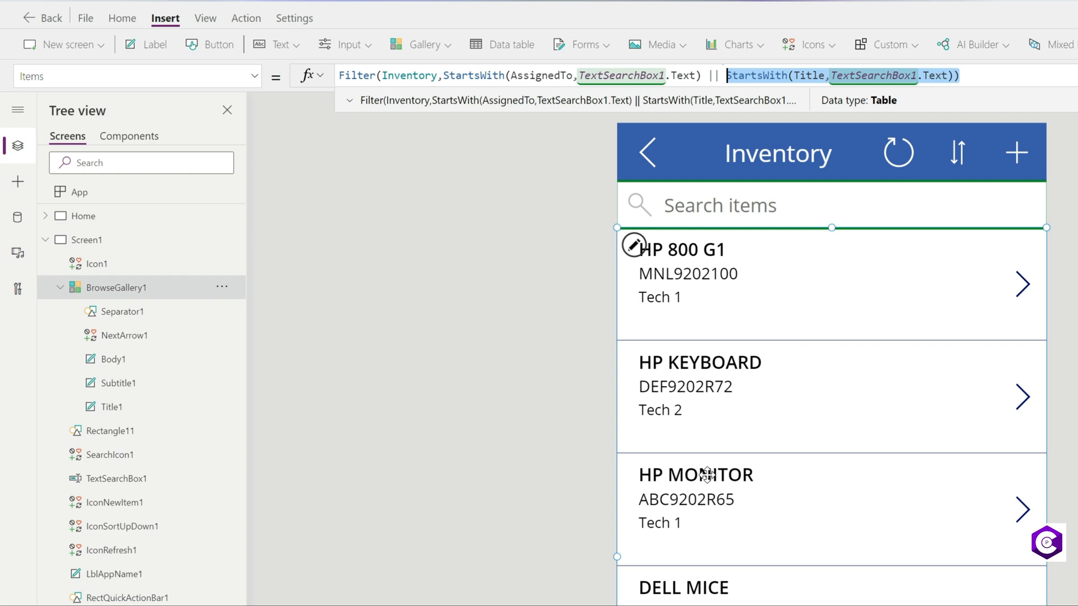
{"action": "mouse_move", "coordinate": [759, 457]}
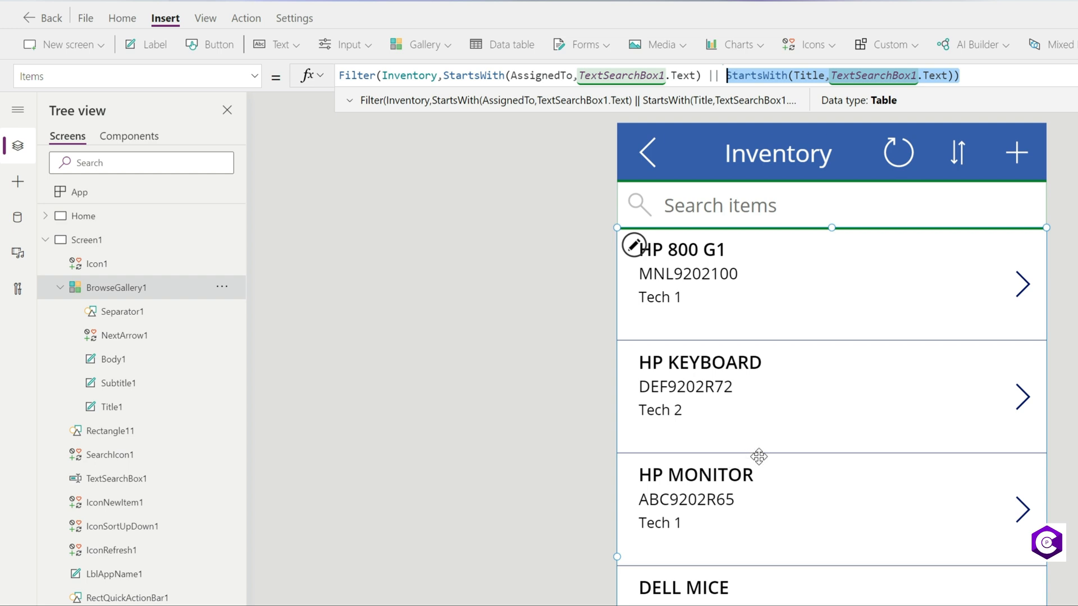